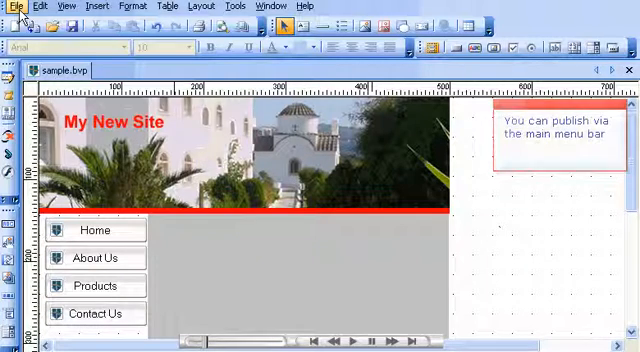
Show the File menu commands that include Publish.
click(12, 6)
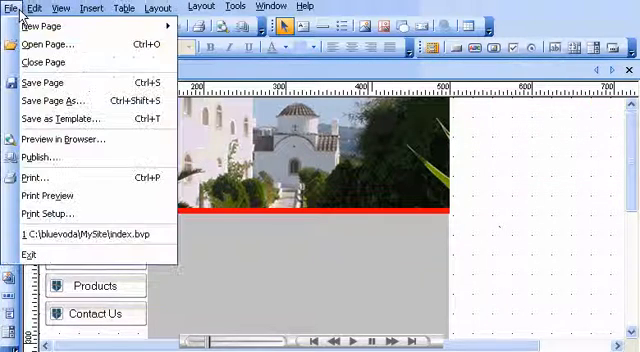
mouse_move(40, 156)
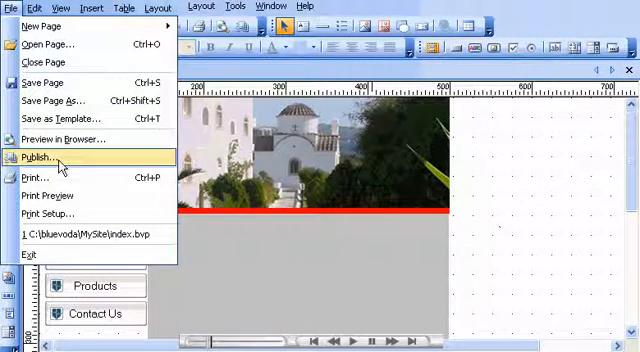
Show the Publish Web Page dialog and review the available Server IP addresses.
click(46, 158)
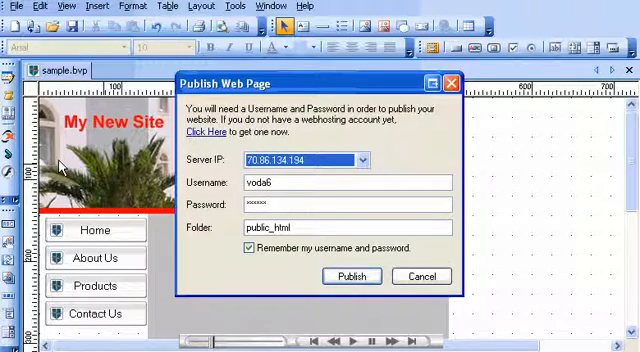
click(420, 276)
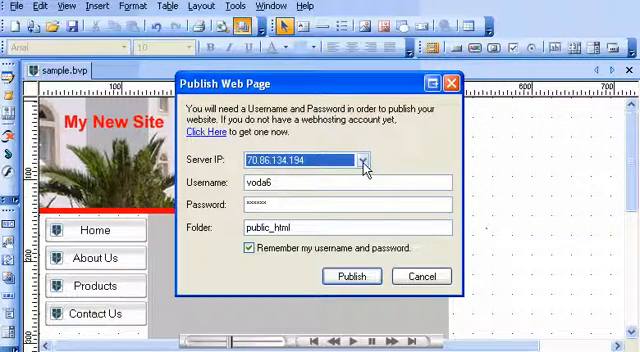
click(360, 160)
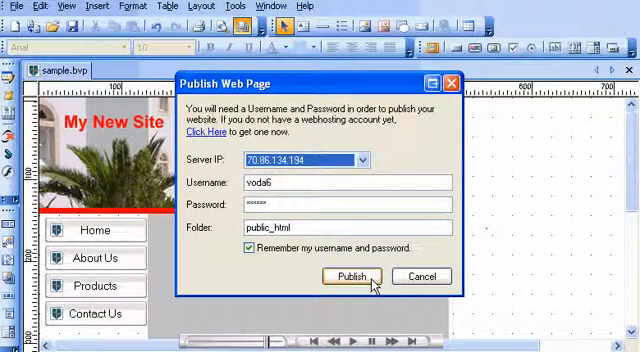
Upload sample.bvp to the server and dismiss the 'Successfully published!' confirmation.
click(352, 276)
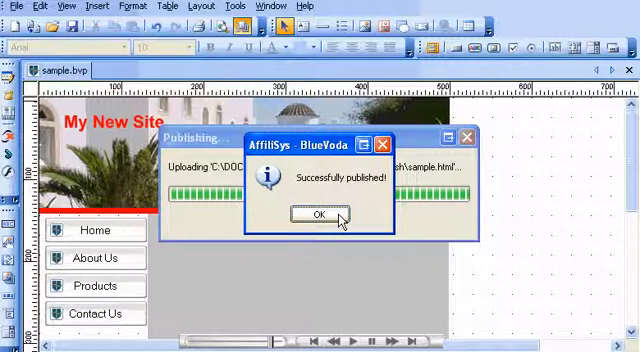
click(316, 214)
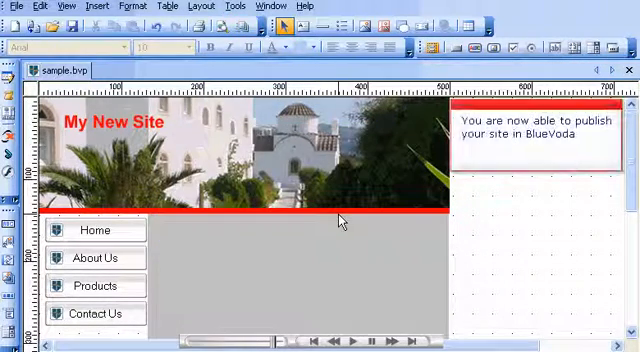